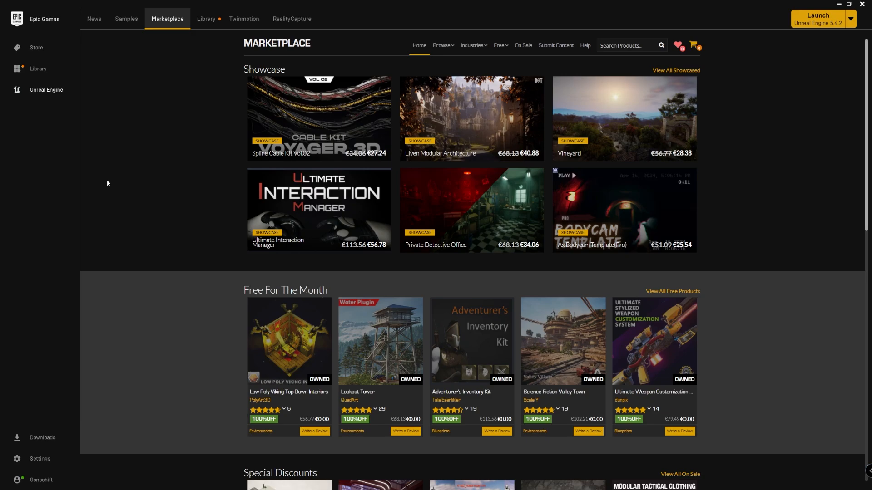
pyautogui.moveTo(486, 67)
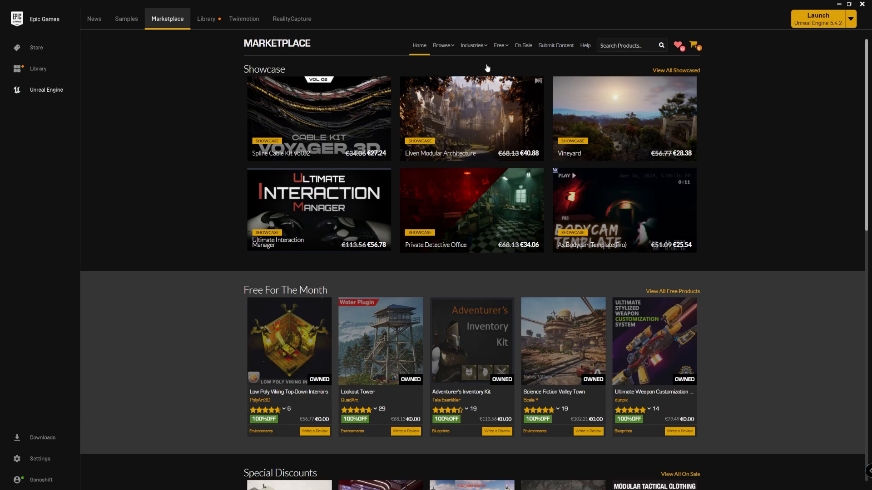
# Search 'game' in Samples and show the Game Animation Sample card's detail page.
pyautogui.write('game animation')
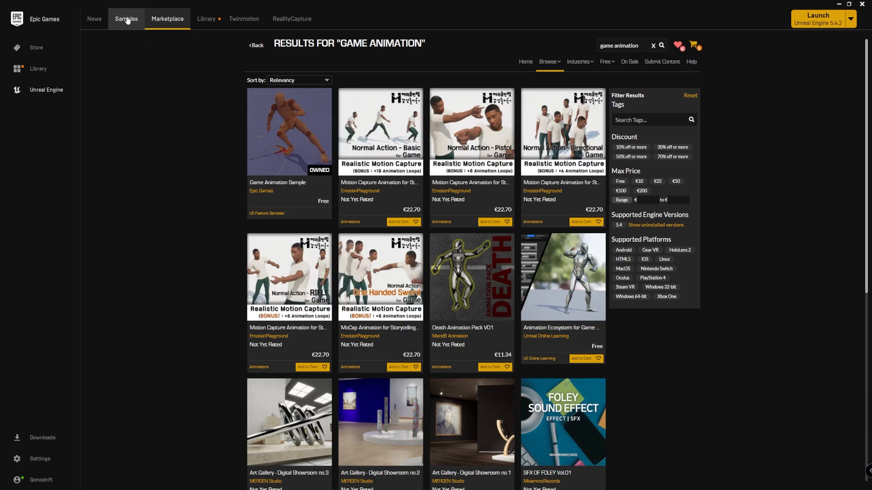
pyautogui.click(125, 19)
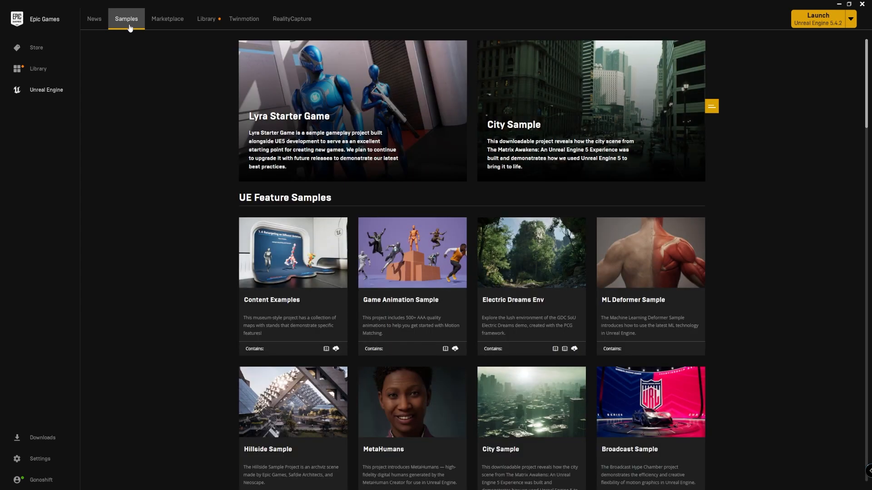
pyautogui.moveTo(411, 276)
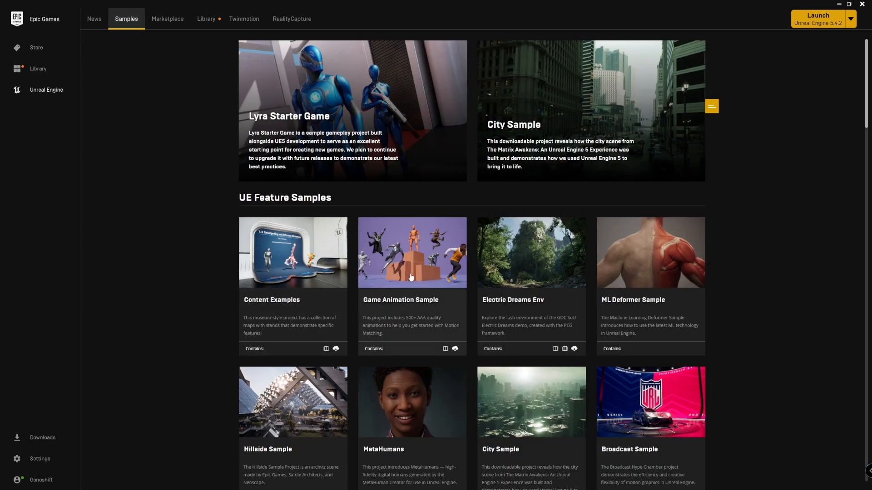
pyautogui.click(411, 253)
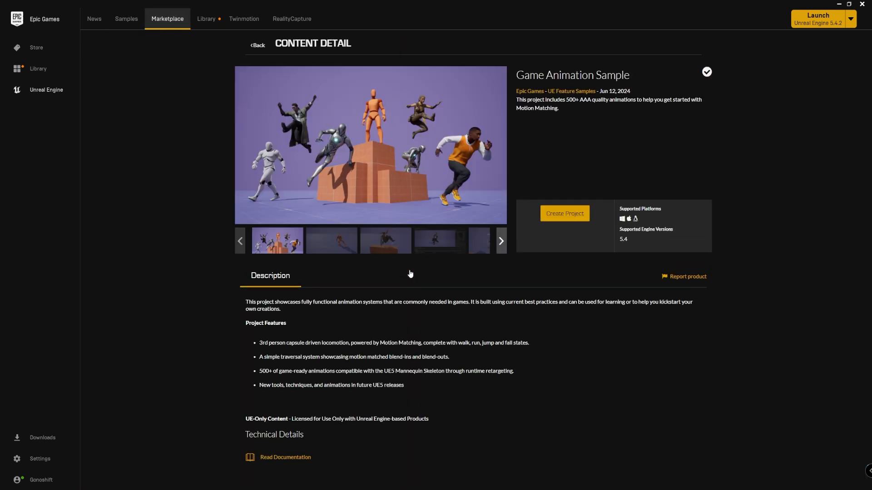
# Create the GameAnimationSample project at D:/Unreal Projects, then view it in the Library.
pyautogui.click(564, 212)
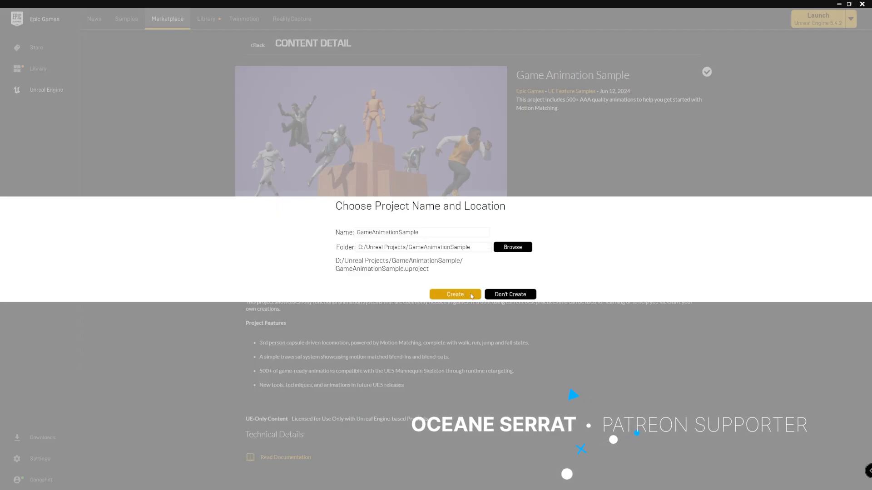
pyautogui.click(454, 294)
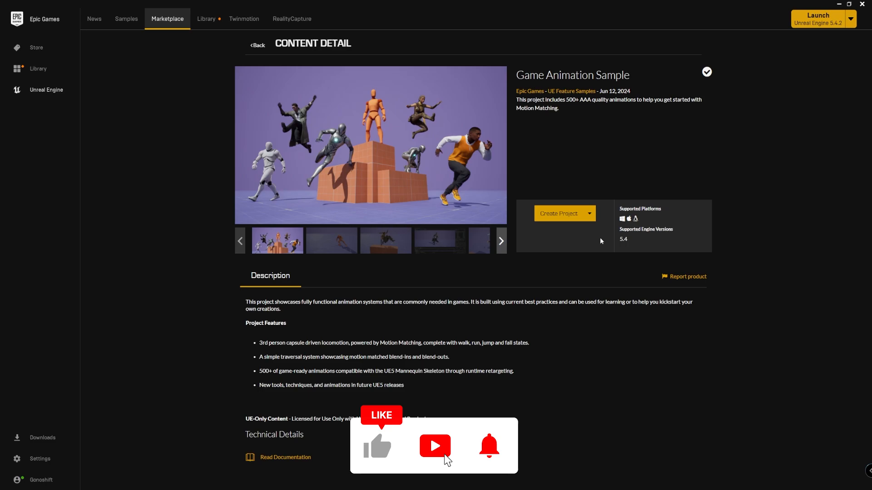
pyautogui.click(206, 18)
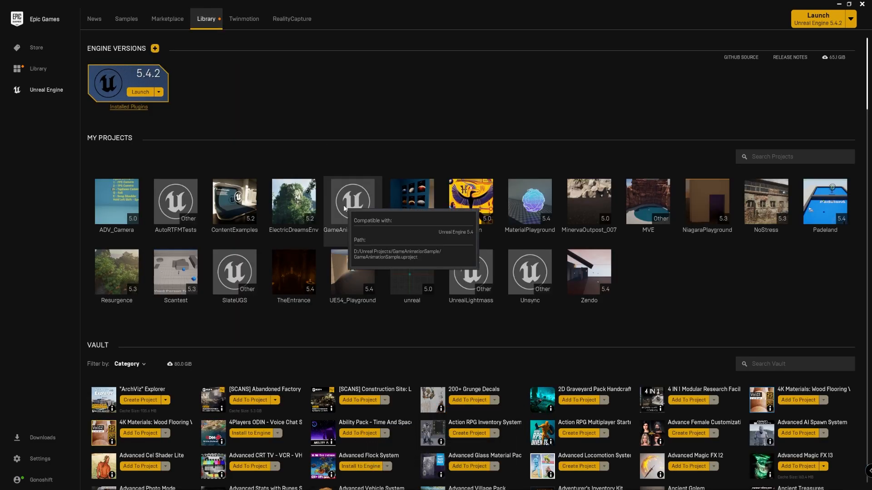
# Launch the GameAnimationSample project from My Projects into the Unreal Editor.
pyautogui.click(352, 202)
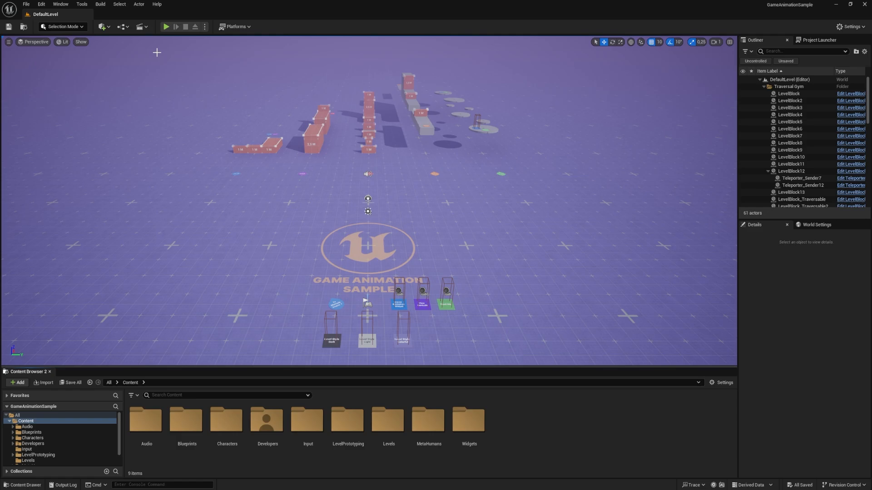
# Play the sample level and dismiss the Read Me window.
pyautogui.click(166, 27)
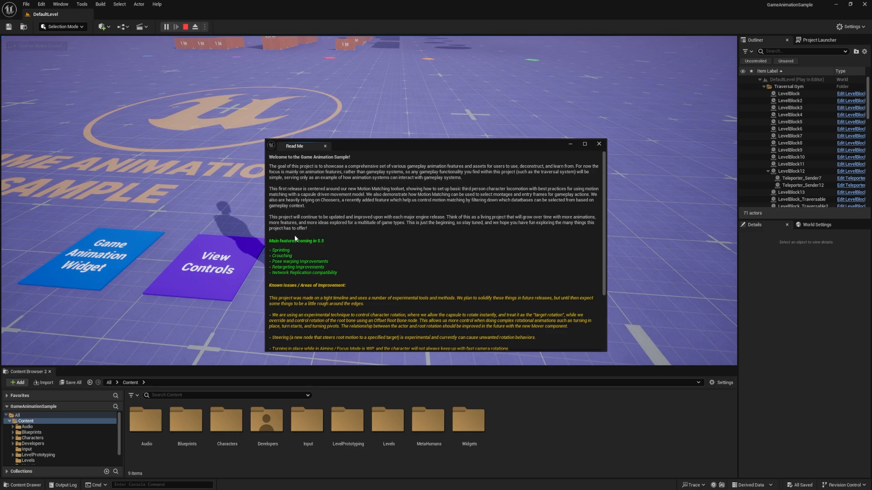
pyautogui.moveTo(284, 254)
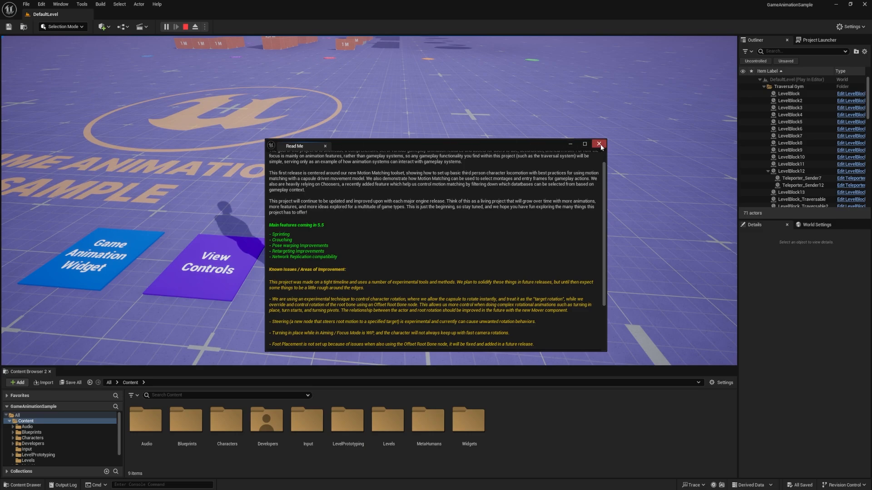
pyautogui.click(598, 145)
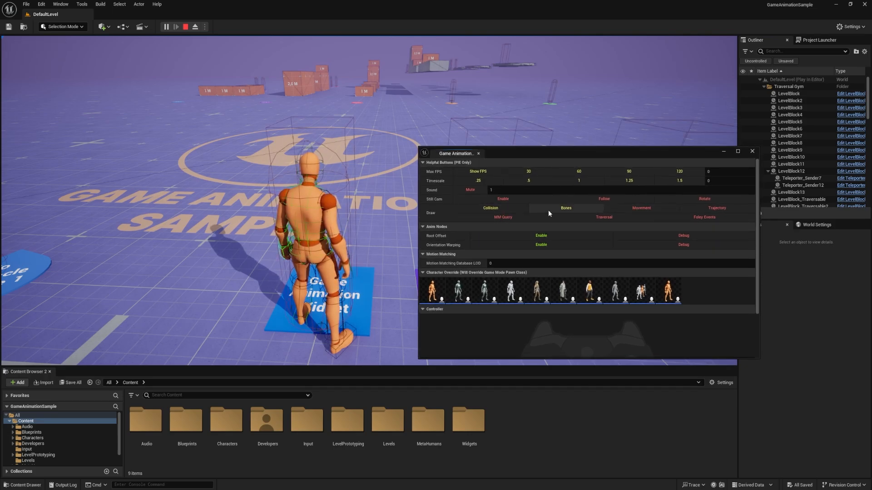
# Reposition the widget and walk the mannequin toward the traversal obstacle course.
pyautogui.click(716, 207)
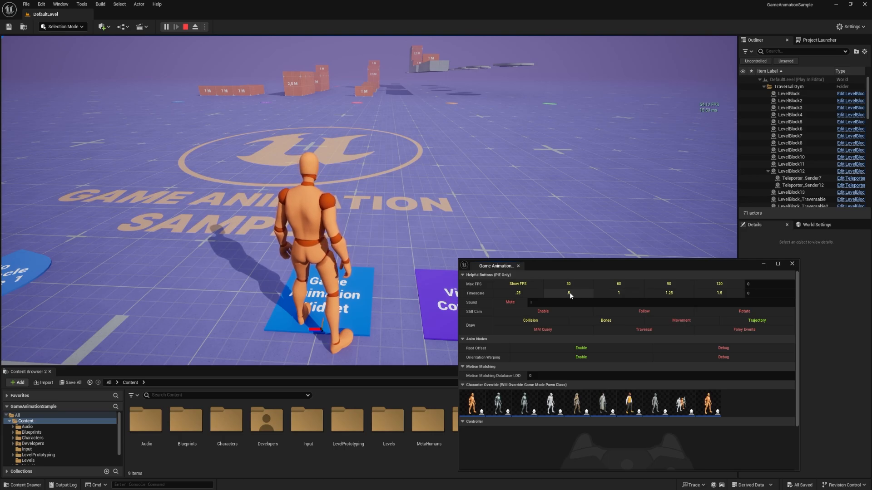
pyautogui.click(567, 294)
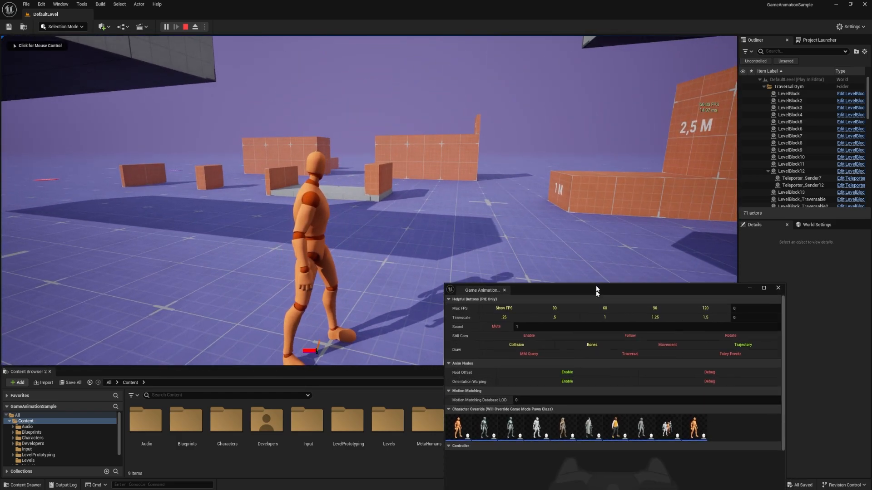
# Try the trench-coat, grey, robotic and retarget-showcase overrides, then stop the play session.
pyautogui.moveTo(596, 290); pyautogui.dragTo(596, 209)
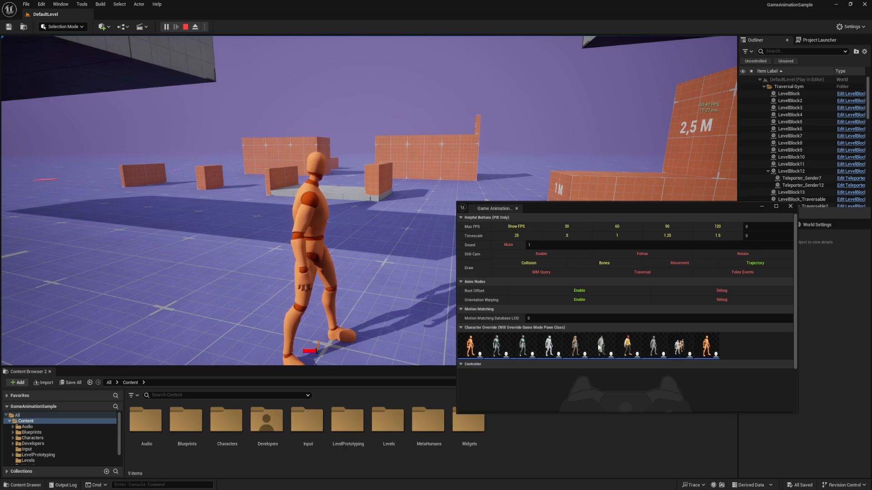
pyautogui.click(601, 345)
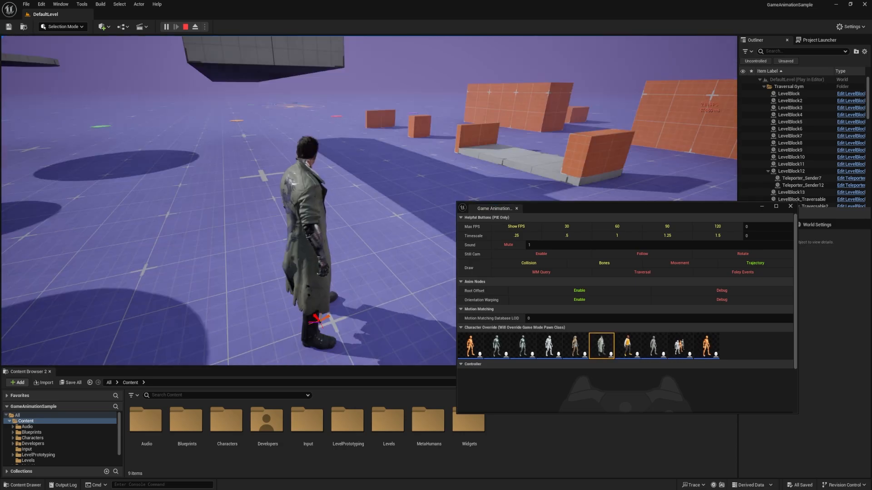
pyautogui.click(522, 345)
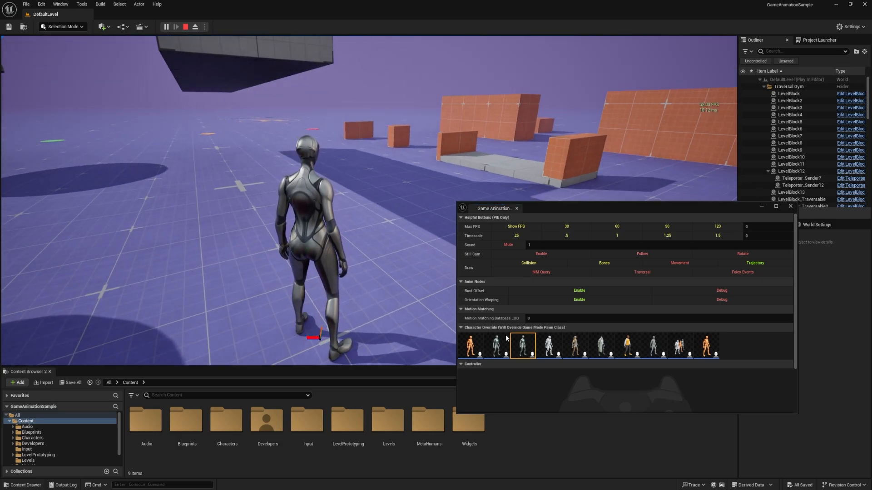
pyautogui.click(497, 345)
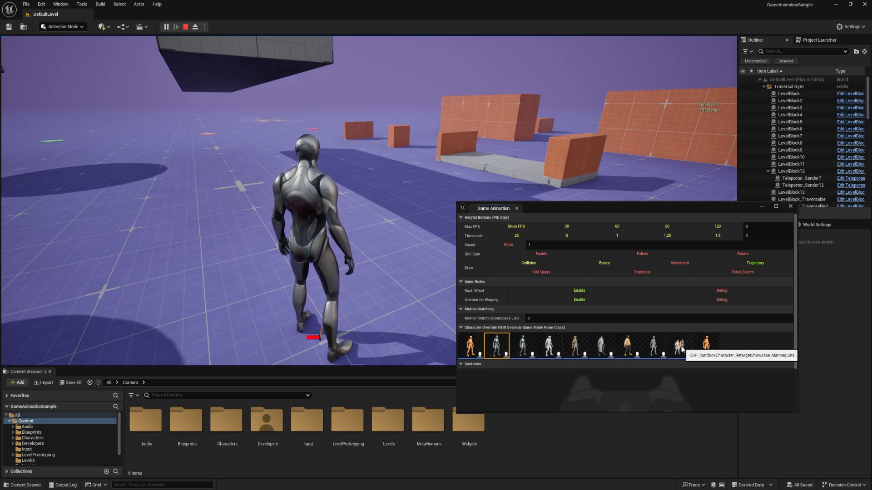
pyautogui.click(679, 345)
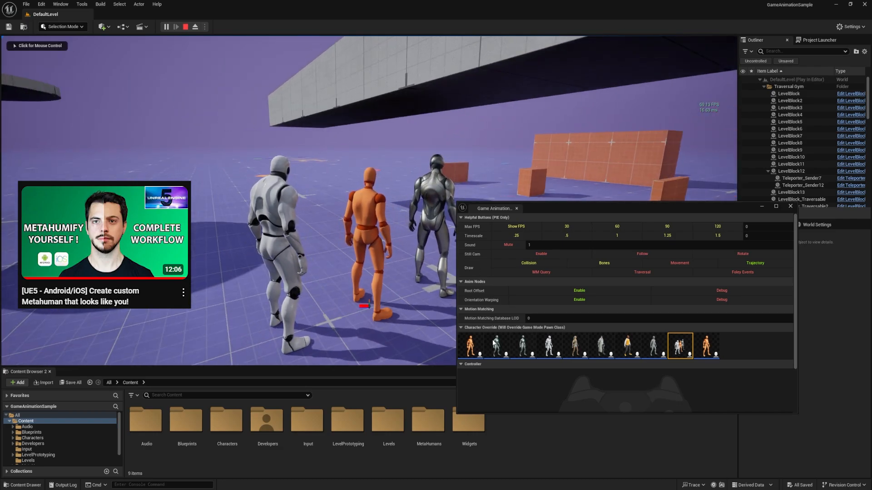
pyautogui.click(470, 345)
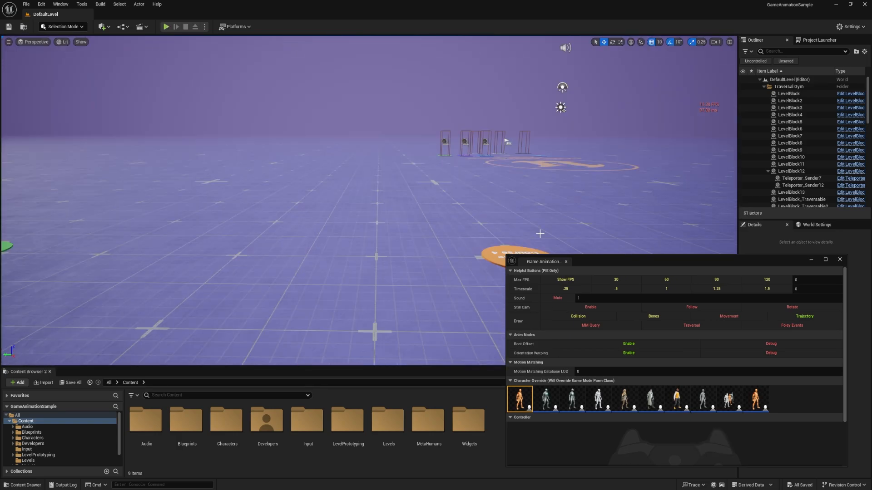
# Launch Quixel Bridge from the Add menu and browse My MetaHumans presets.
pyautogui.click(102, 26)
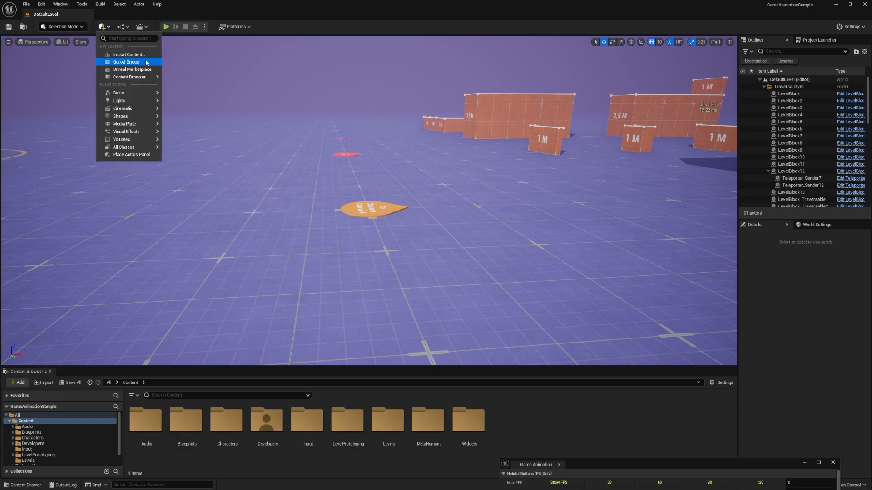
pyautogui.click(126, 60)
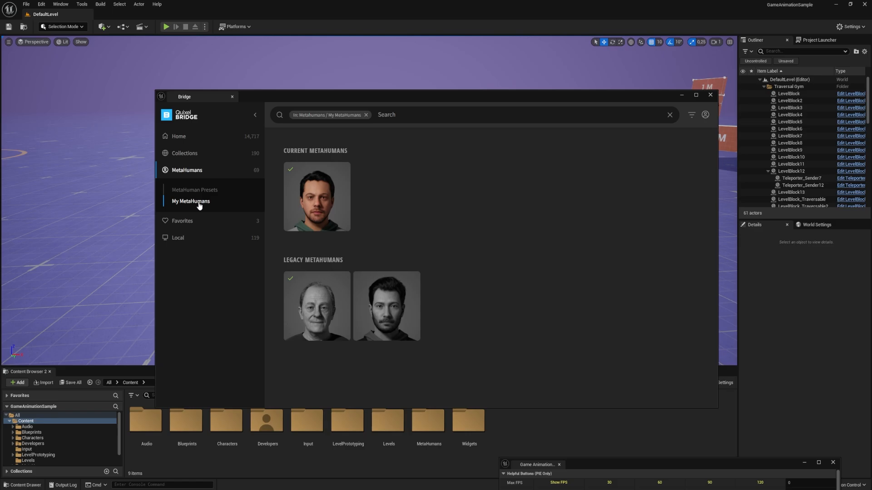
pyautogui.moveTo(204, 194)
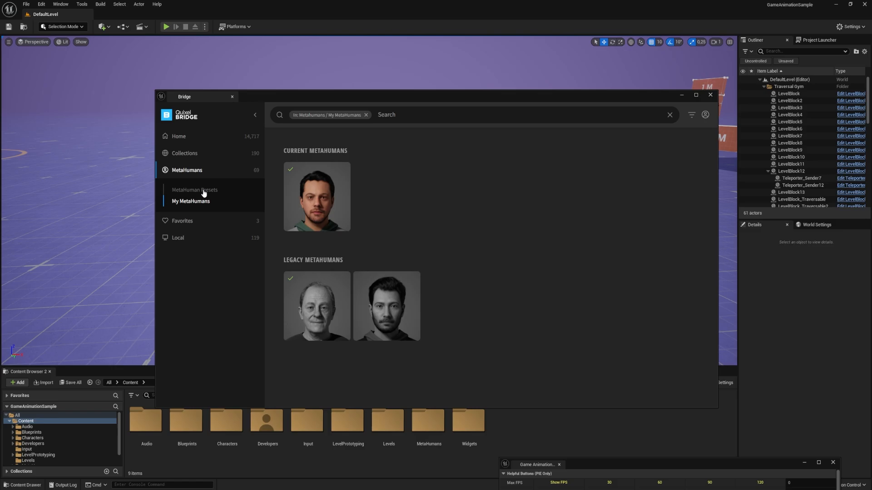
pyautogui.click(194, 189)
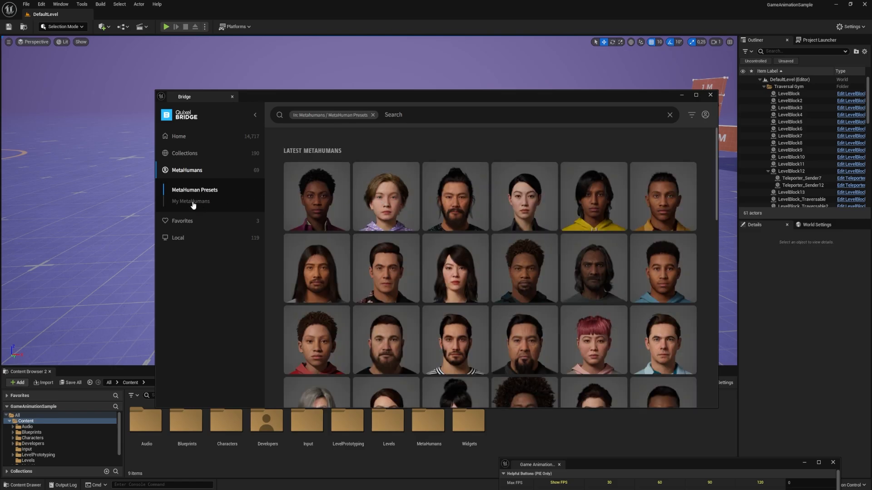
# Select MHI_Gono and keep its download quality at Medium Quality.
pyautogui.click(189, 200)
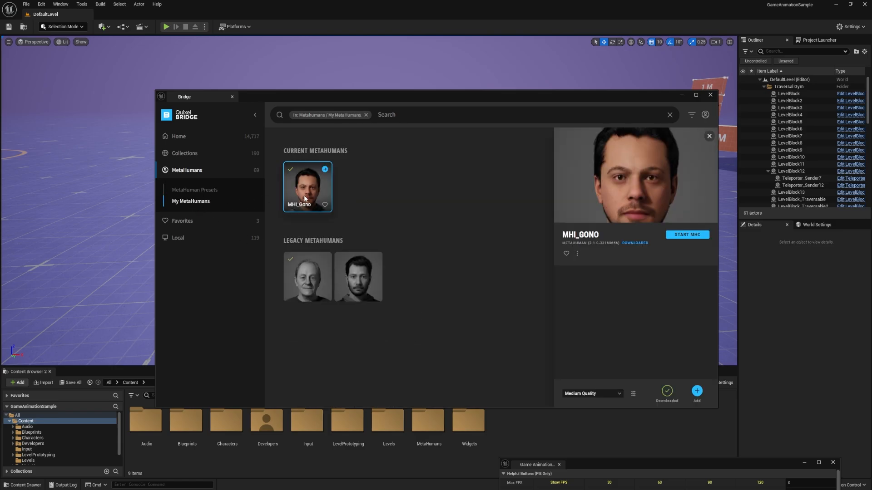
pyautogui.click(592, 393)
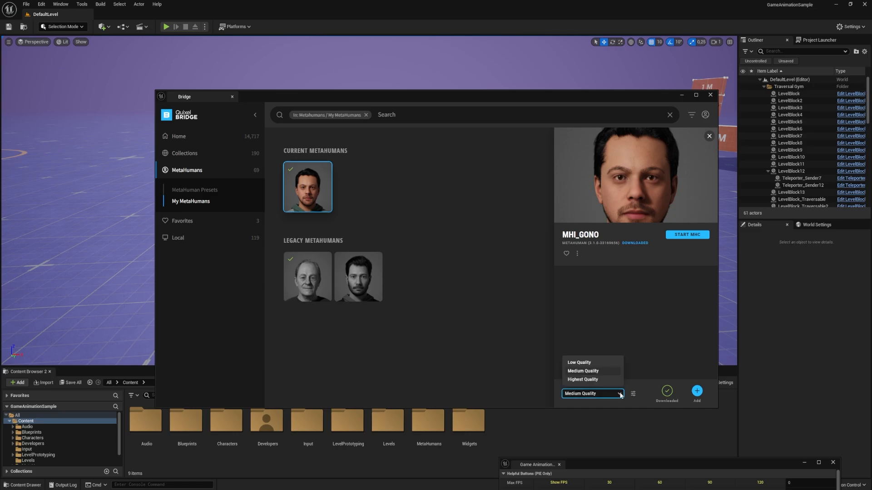
pyautogui.click(583, 371)
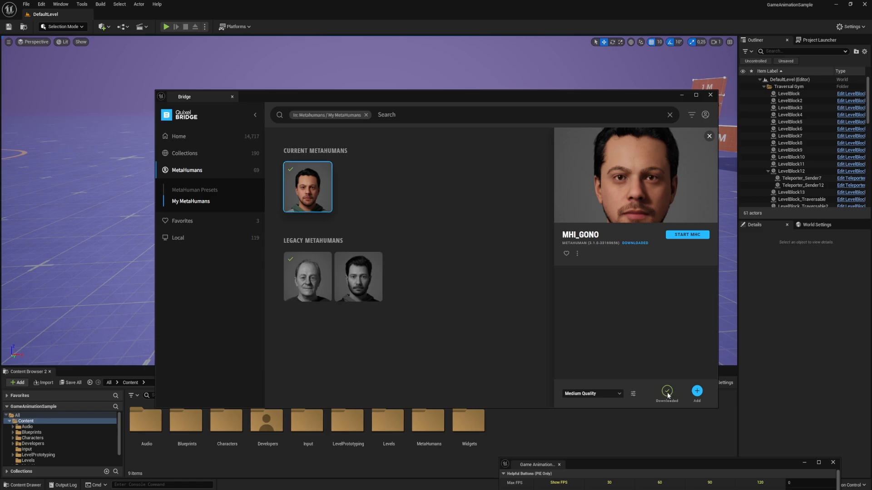
pyautogui.moveTo(649, 356)
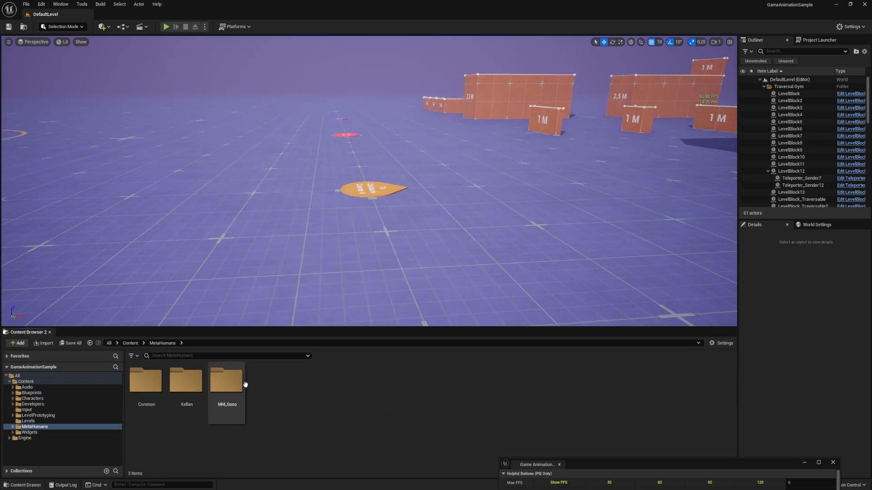
pyautogui.moveTo(227, 383)
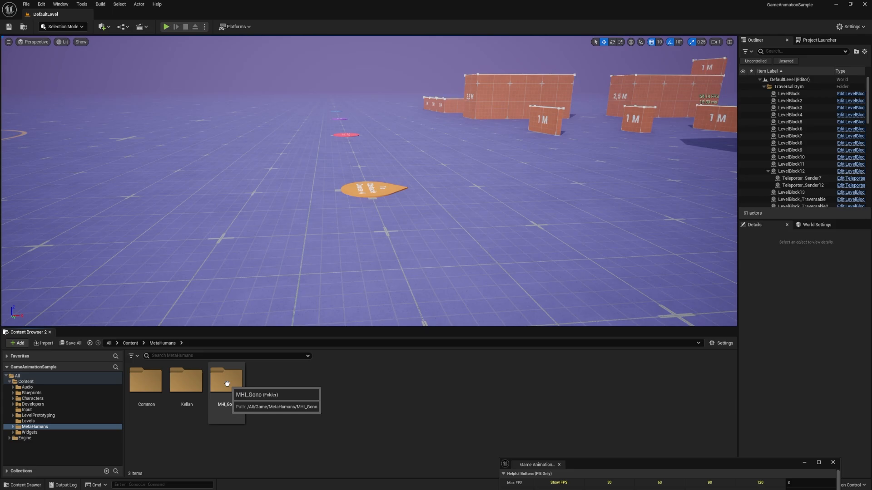
# Inspect the MHI_Gono folder, then go to Blueprints > RetargetedCharacters.
pyautogui.doubleClick(226, 381)
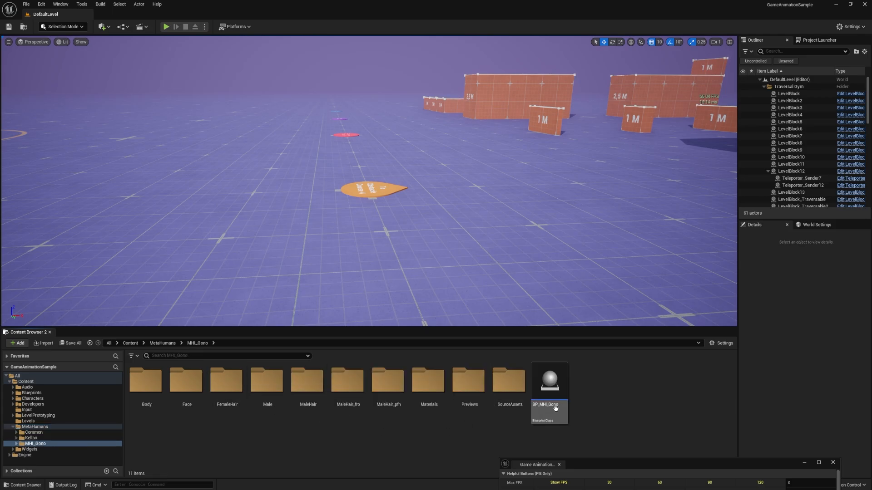
pyautogui.moveTo(502, 436)
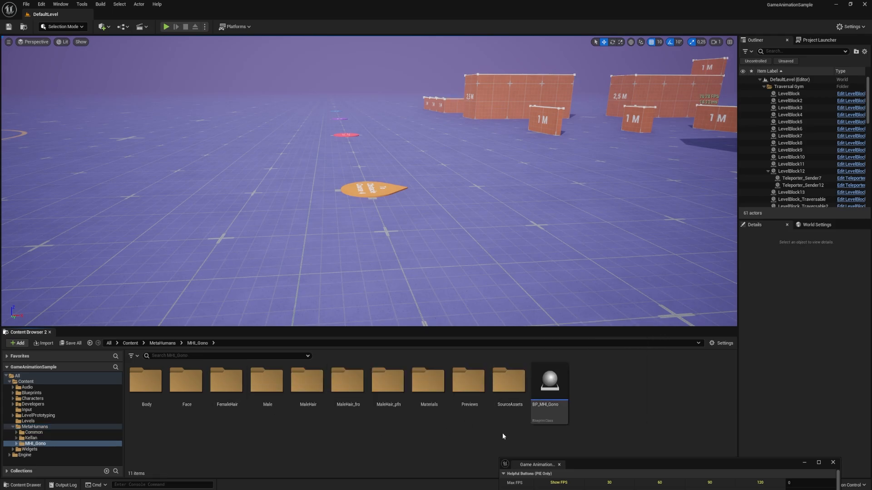
pyautogui.click(31, 393)
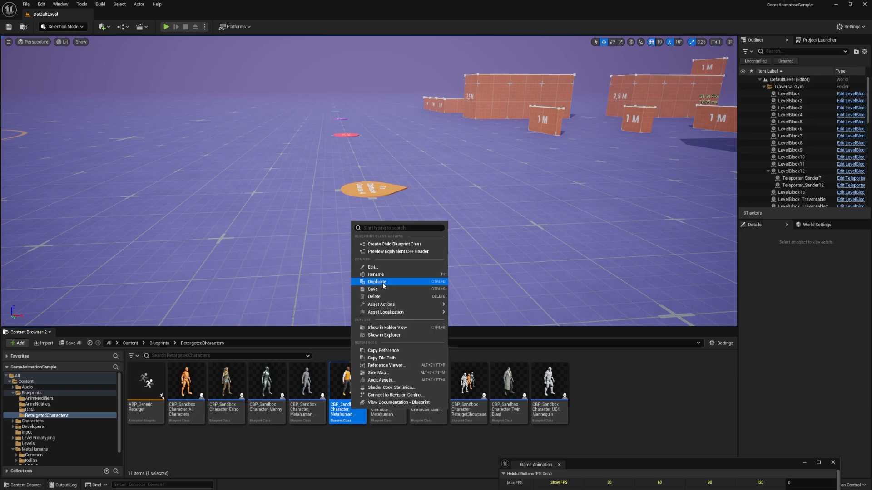
# Duplicate CBP_SandboxCharacter_Metahuman and rename the copy CBP_Gono.
pyautogui.click(377, 282)
pyautogui.write('CBP_')
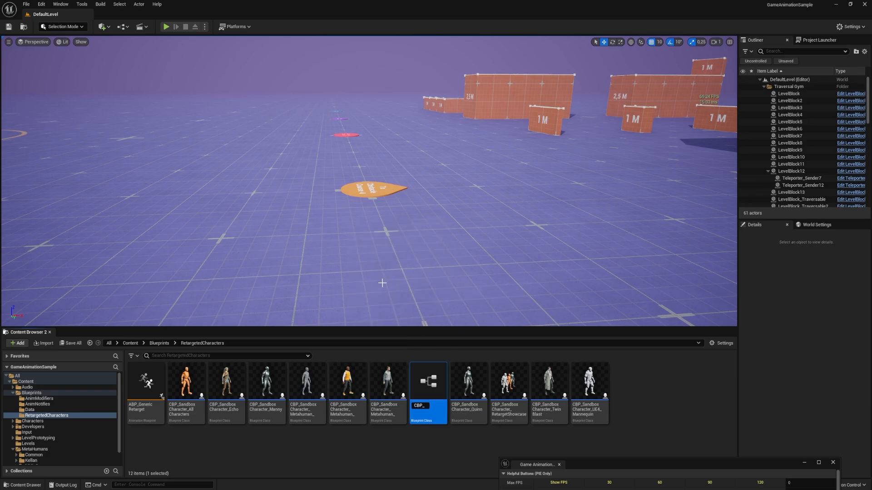
pyautogui.write('Gono')
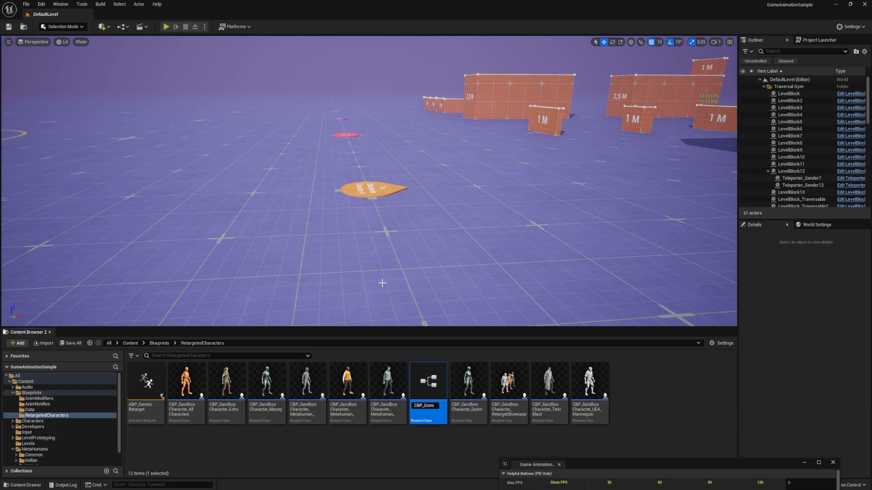
pyautogui.click(185, 381)
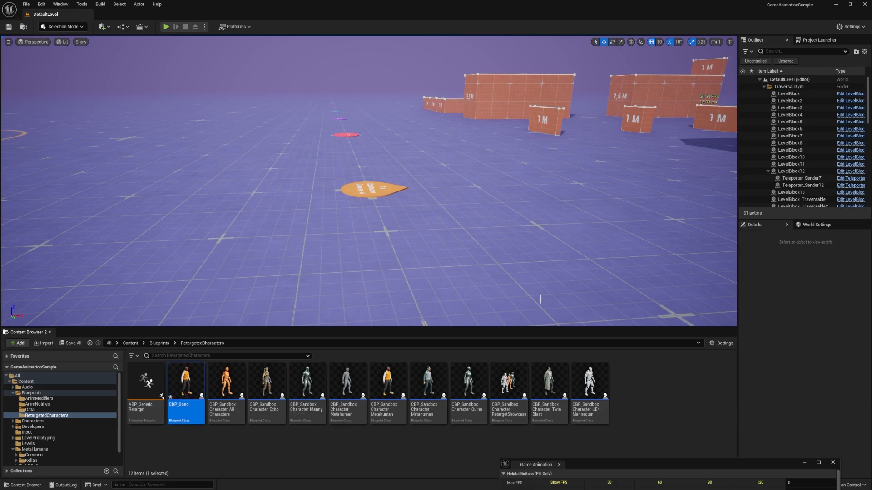
# Preview CBP_Gono in its blueprint Viewport, then return to the MHI_Gono folder.
pyautogui.doubleClick(186, 382)
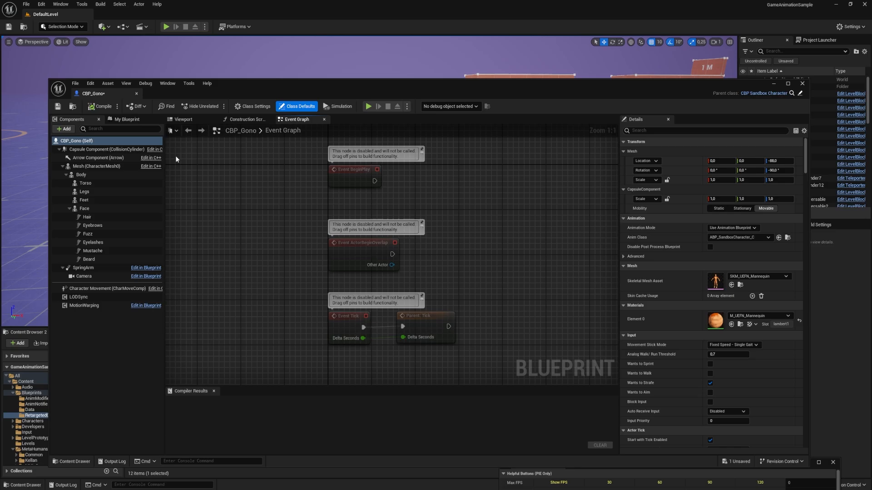
pyautogui.click(183, 119)
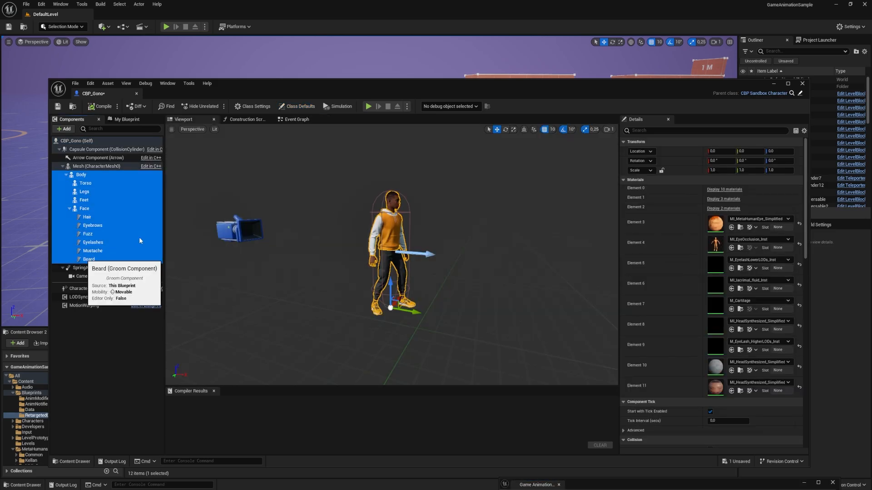
pyautogui.moveTo(184, 242)
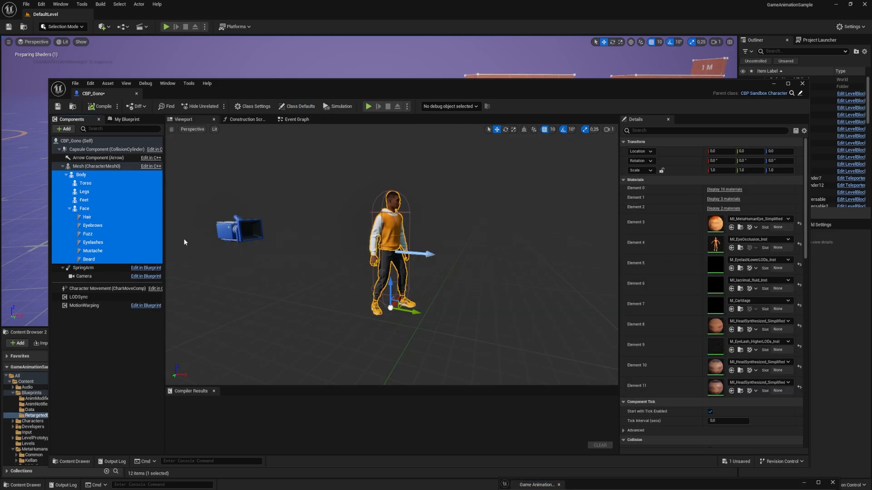
pyautogui.click(78, 212)
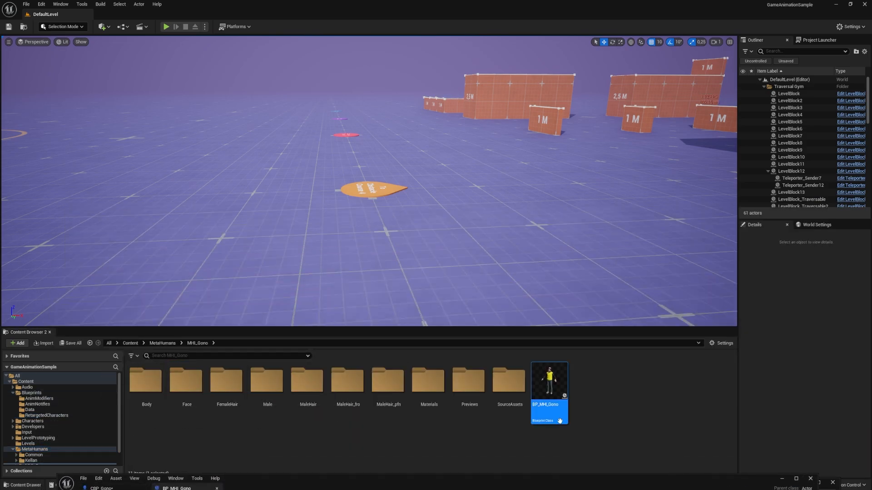
# Copy BP_MHI_Gono's Body hierarchy and paste it under CBP_Gono's Capsule Component.
pyautogui.doubleClick(549, 380)
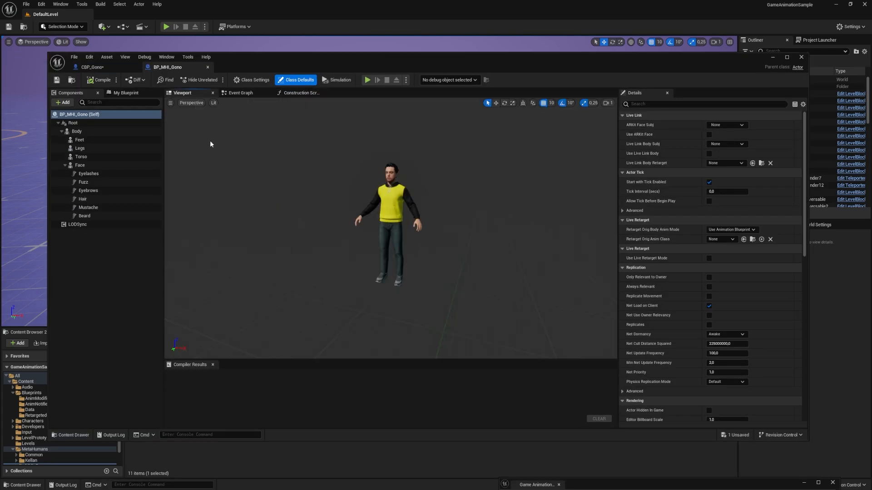
pyautogui.click(77, 131)
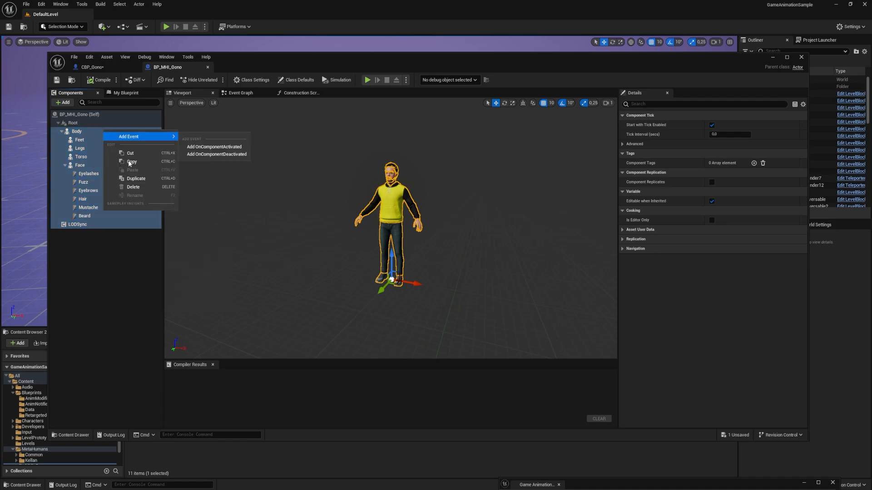
pyautogui.click(90, 67)
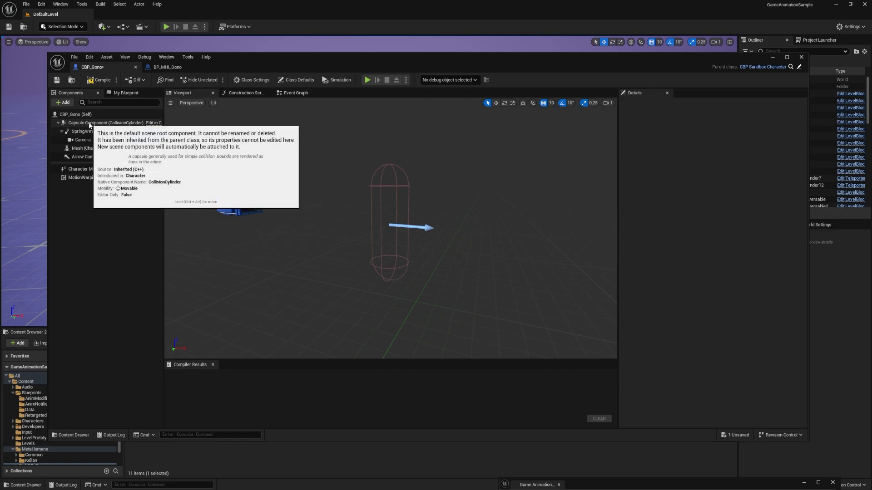
pyautogui.rightClick(105, 123)
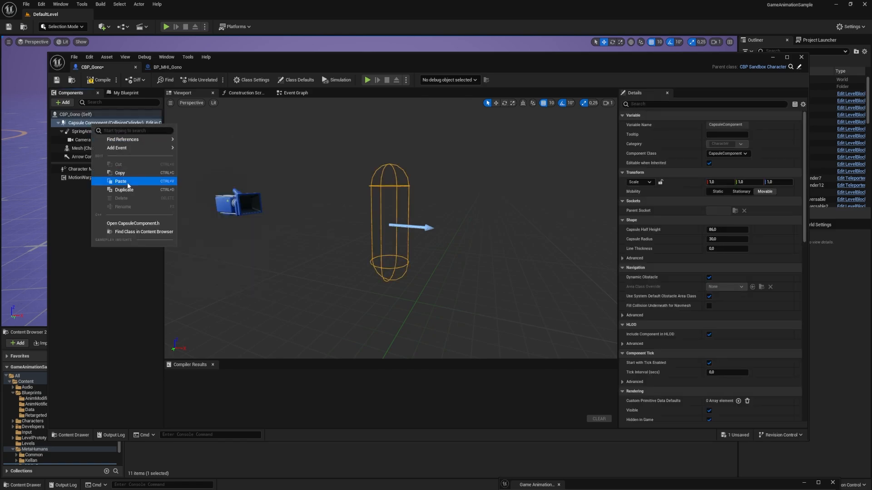
pyautogui.click(121, 181)
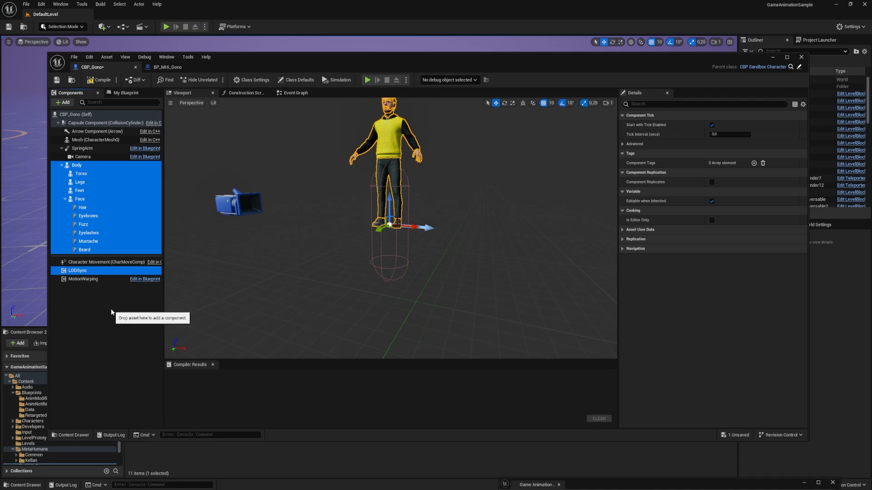
# Select the Body component and set its Anim Class to ABP_GenericRetarget.
pyautogui.click(76, 165)
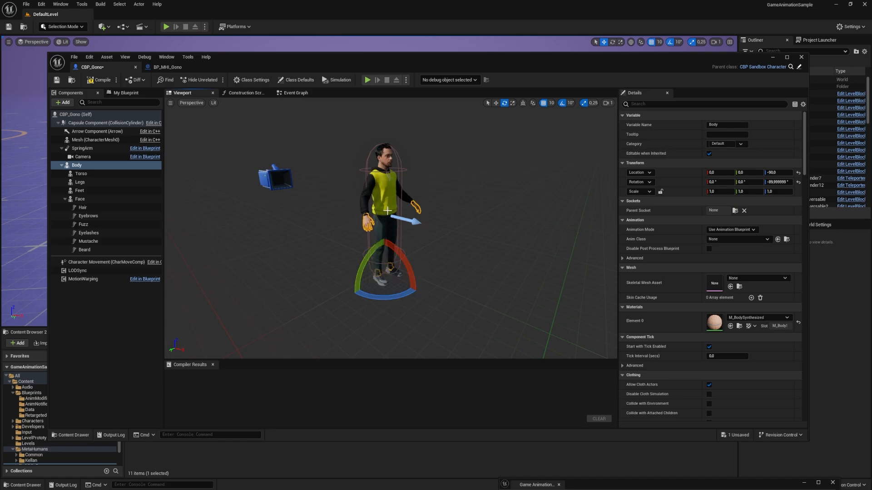
pyautogui.moveTo(433, 235)
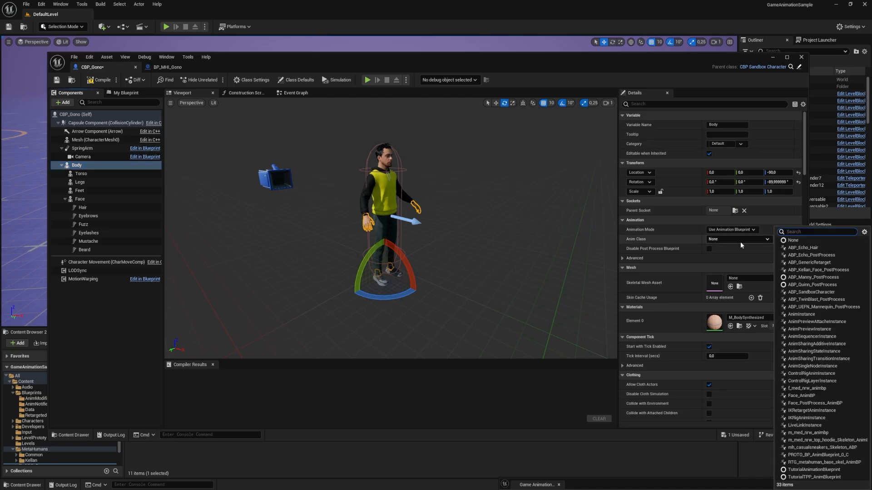
pyautogui.moveTo(808, 262)
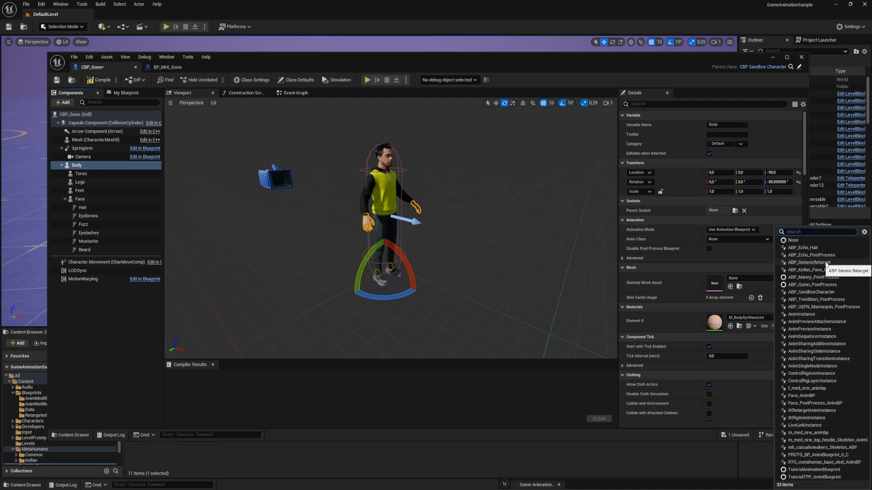
pyautogui.click(809, 261)
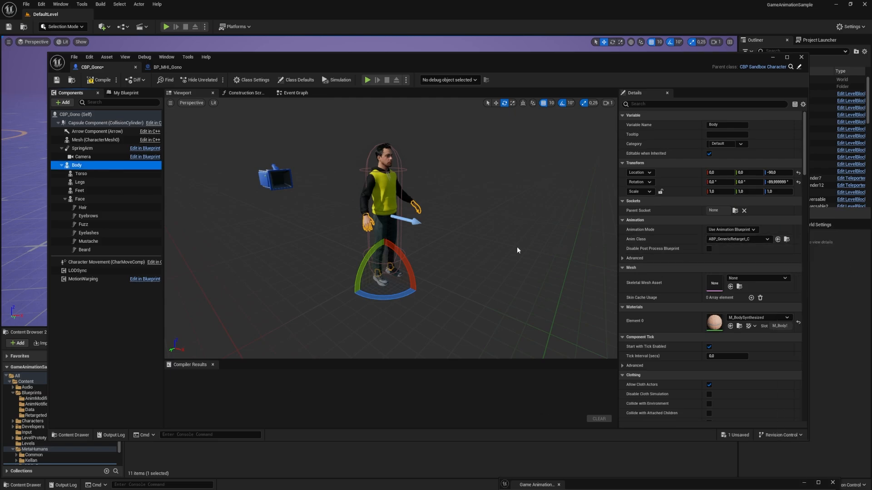
# Filter Body's details by 'tag' and add component tag RTG_UEFN_to_Metahuman_nrw at Index 0.
pyautogui.click(707, 103)
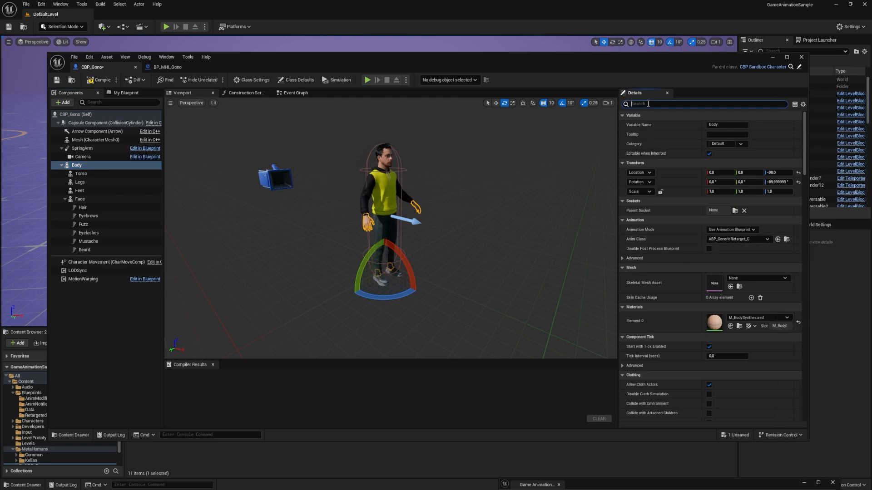
pyautogui.write('tag')
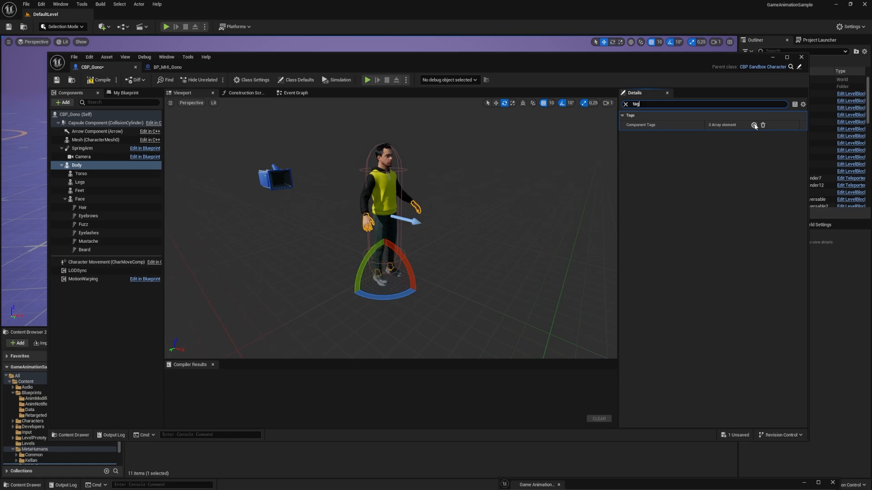
pyautogui.click(755, 124)
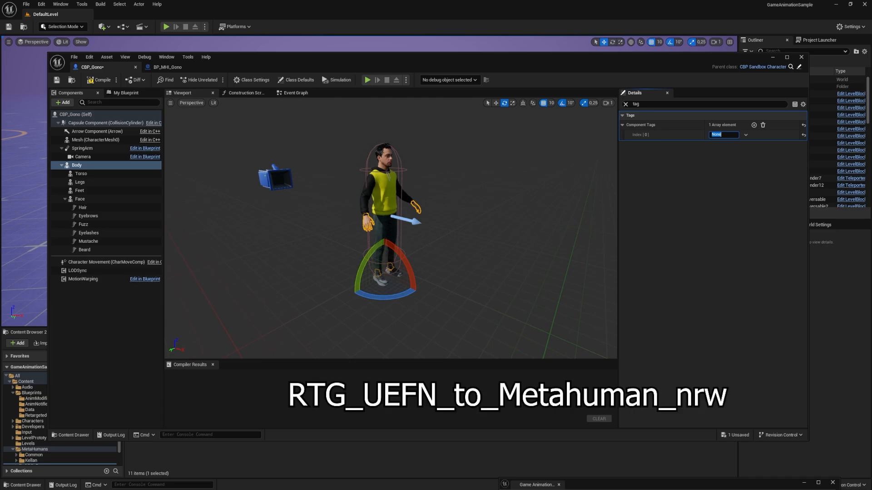
pyautogui.write('RTG_UEFN_to_Metahuman_nrw')
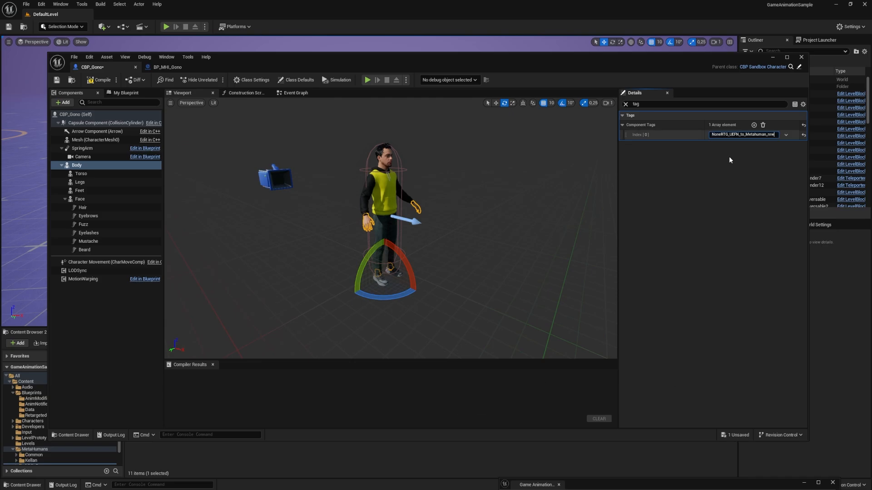
# Wire Torso and Legs component getters into the Enable Master Pose nodes of the construction script.
pyautogui.click(244, 93)
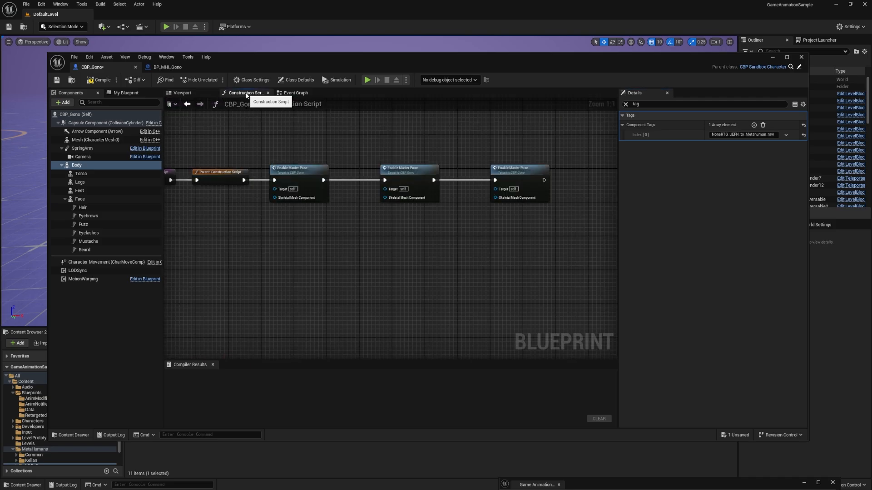
pyautogui.moveTo(290, 156)
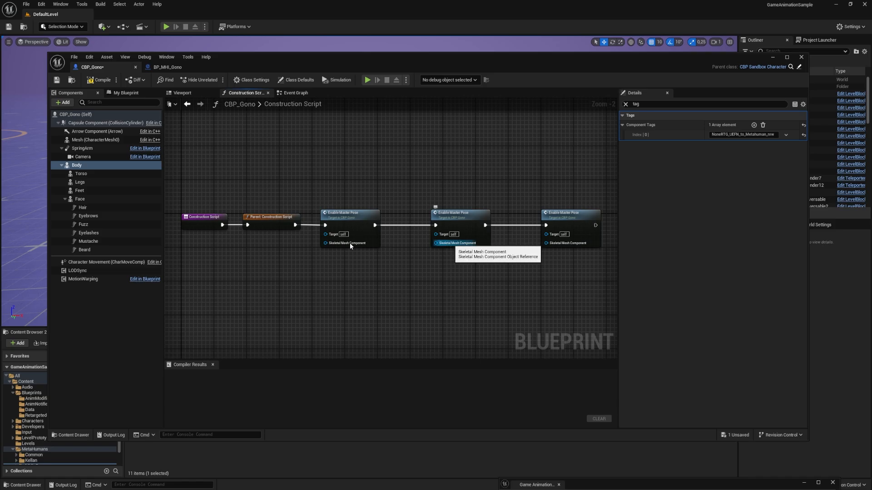
pyautogui.moveTo(328, 261)
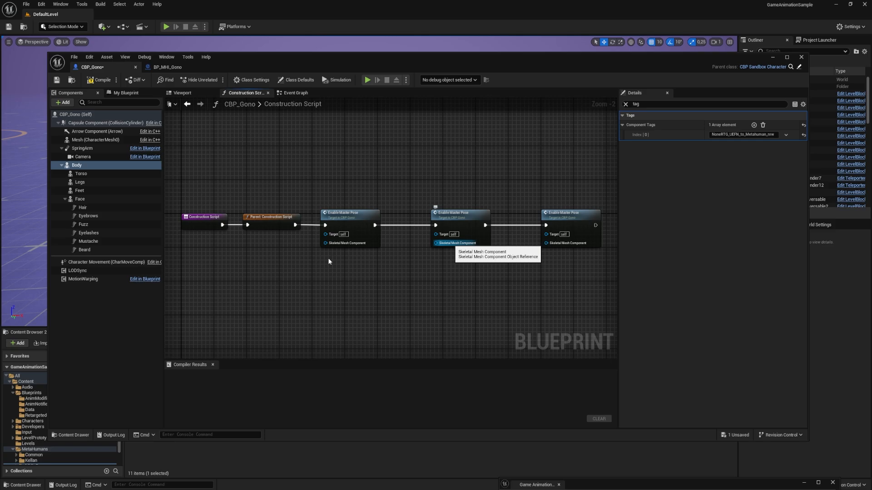
pyautogui.moveTo(326, 269)
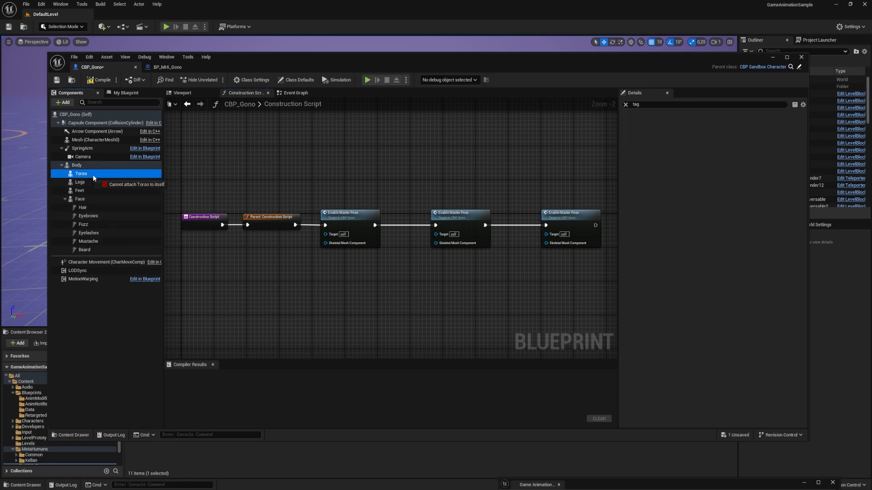
pyautogui.moveTo(81, 173); pyautogui.dragTo(294, 248)
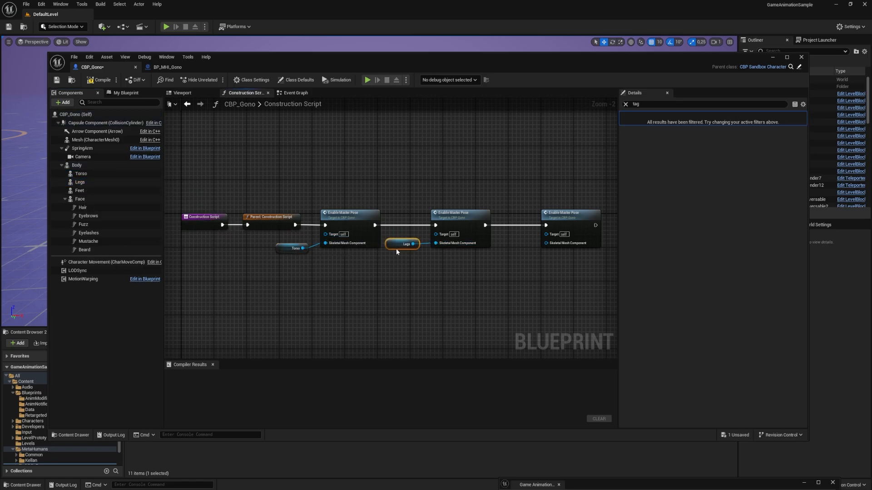
pyautogui.click(80, 190)
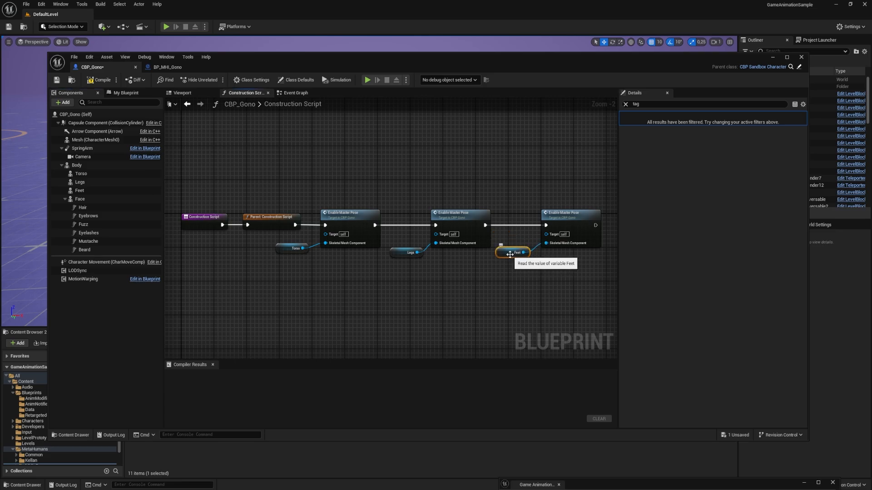
pyautogui.moveTo(364, 213)
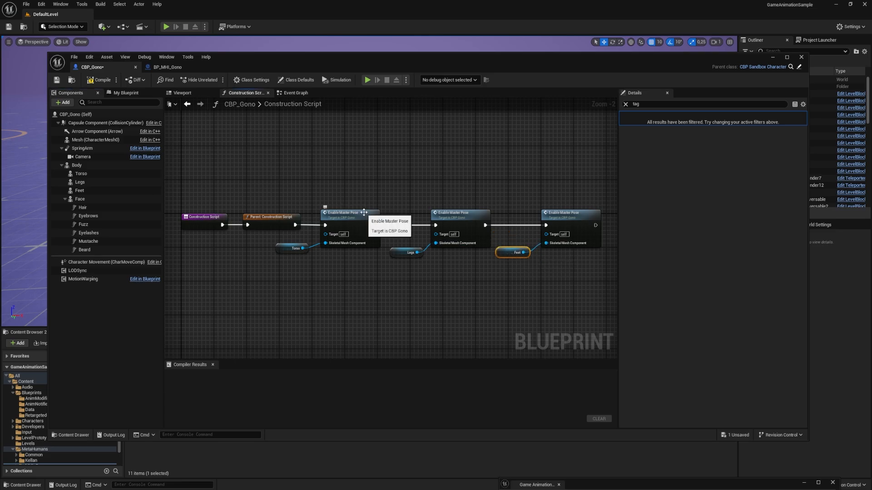
# Enter the Enable Master Pose function graph to wire Body as the new leader pose component.
pyautogui.doubleClick(342, 212)
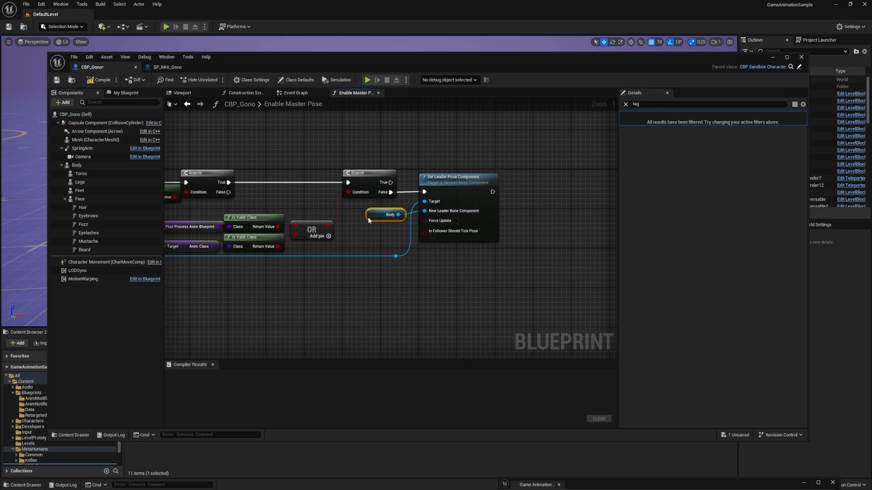
pyautogui.moveTo(387, 152)
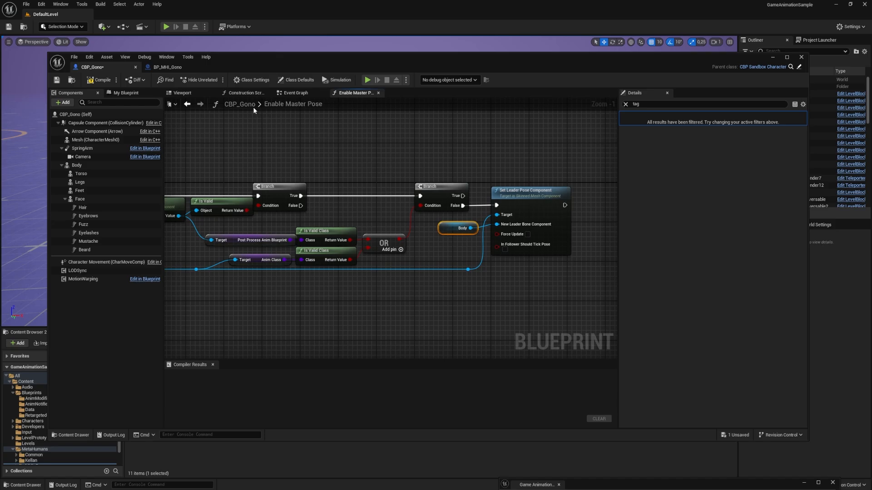
# Parent Body under Mesh (CharacterMesh0), remove 'None' from its tag, then compile, save and close CBP_Gono.
pyautogui.click(182, 93)
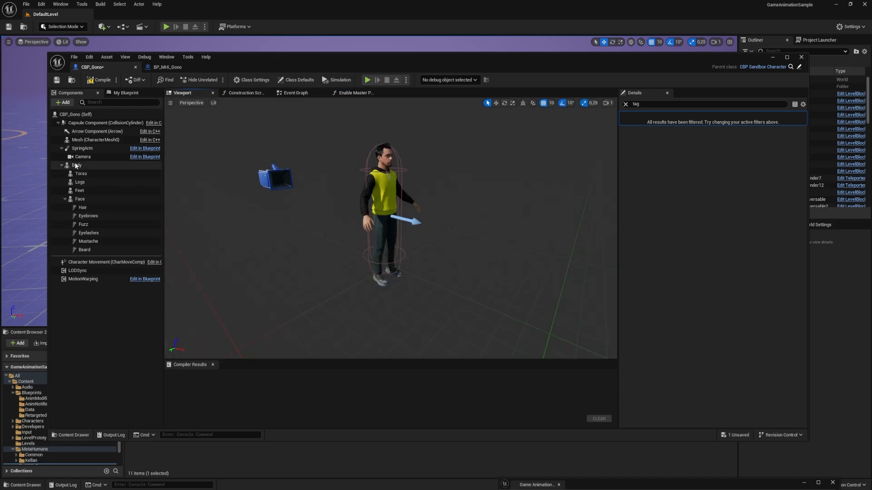
pyautogui.click(77, 166)
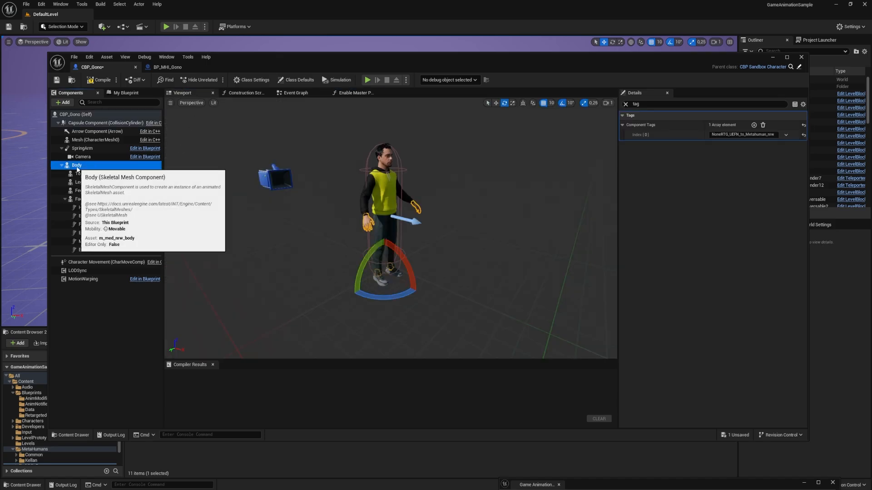
pyautogui.moveTo(77, 165); pyautogui.dragTo(94, 140)
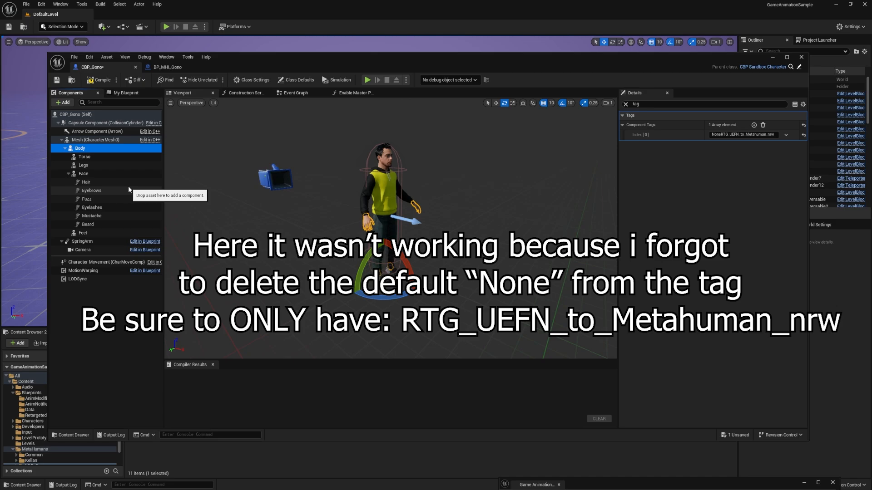
pyautogui.click(101, 80)
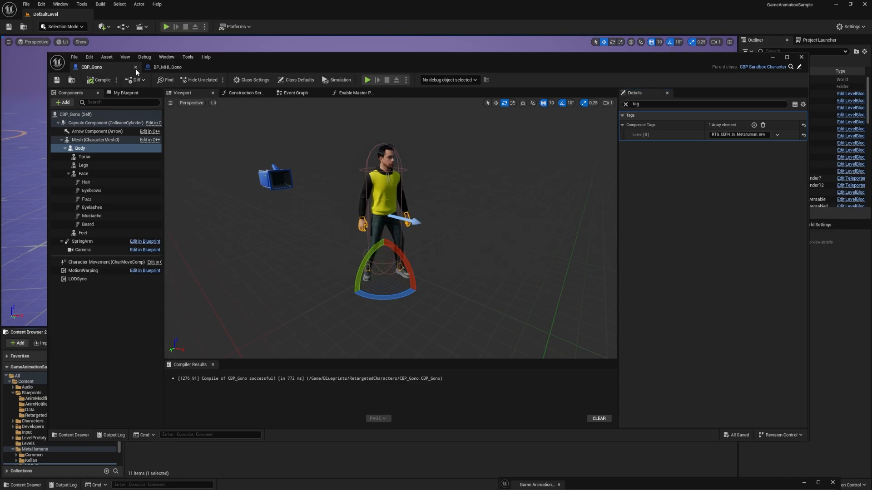
pyautogui.click(167, 66)
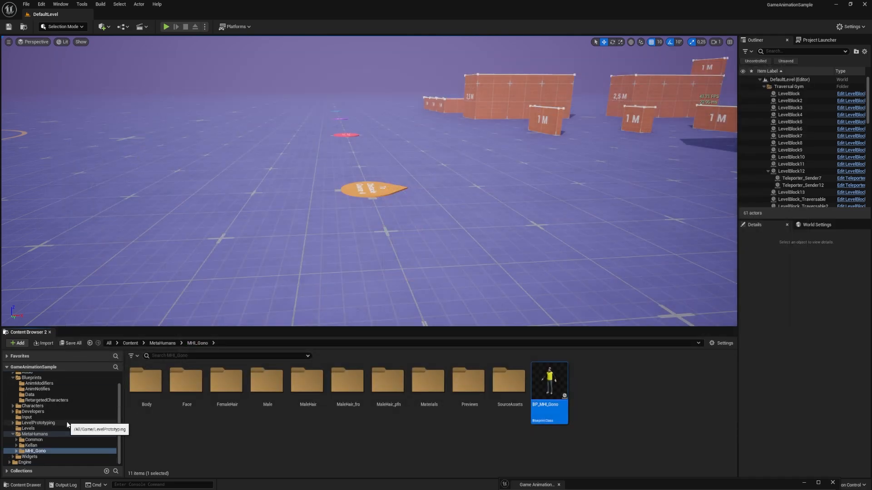
# In GameAnimationWidget, duplicate an EUW Character Select Button and set its Object to CBP_Gono.
pyautogui.click(29, 457)
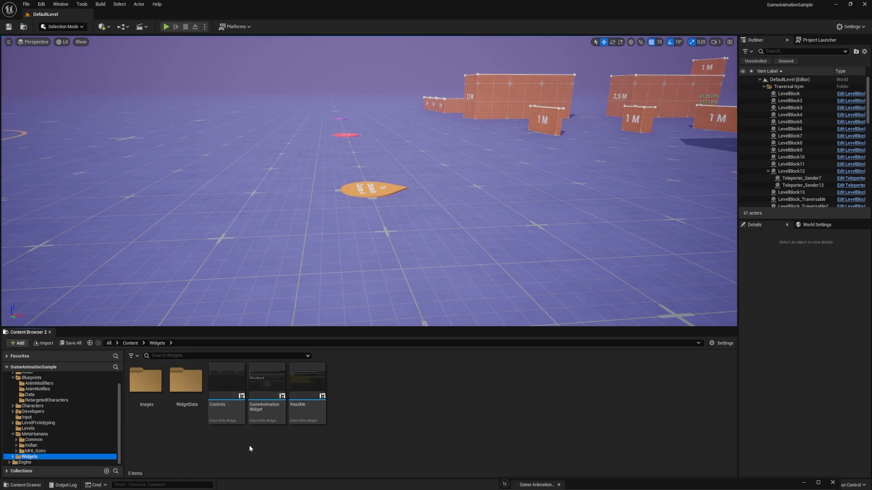
pyautogui.doubleClick(266, 381)
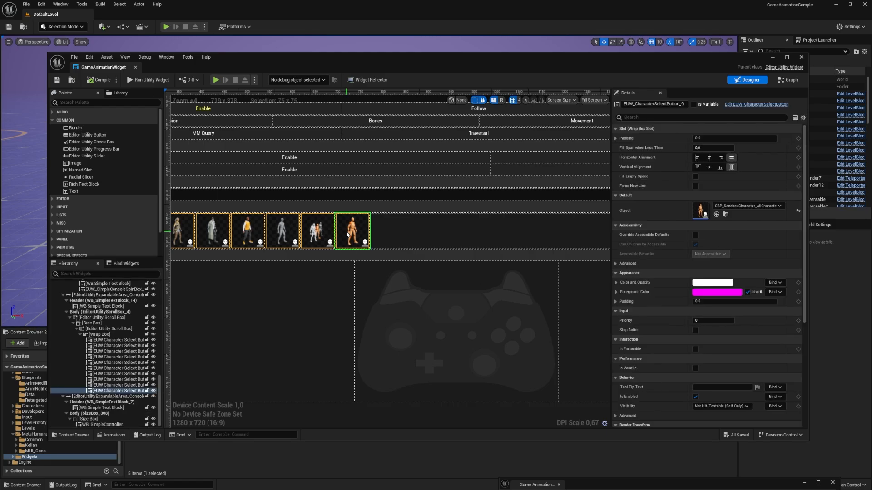
pyautogui.rightClick(352, 230)
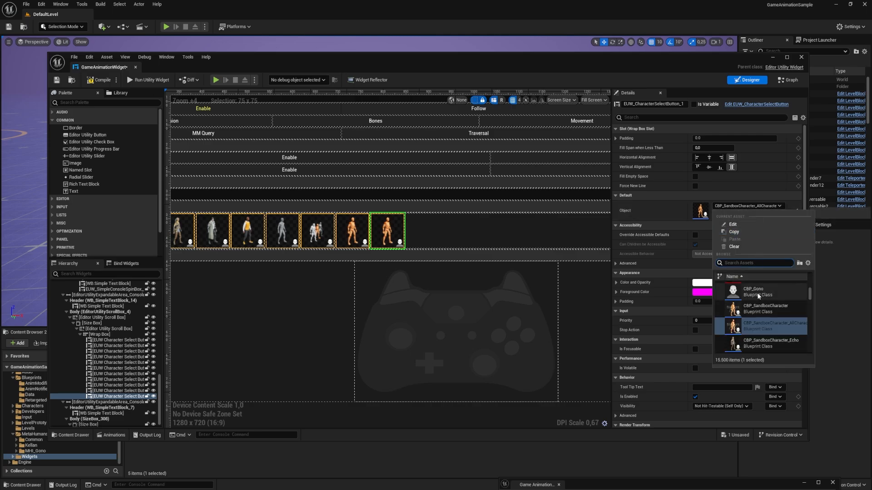
pyautogui.click(755, 292)
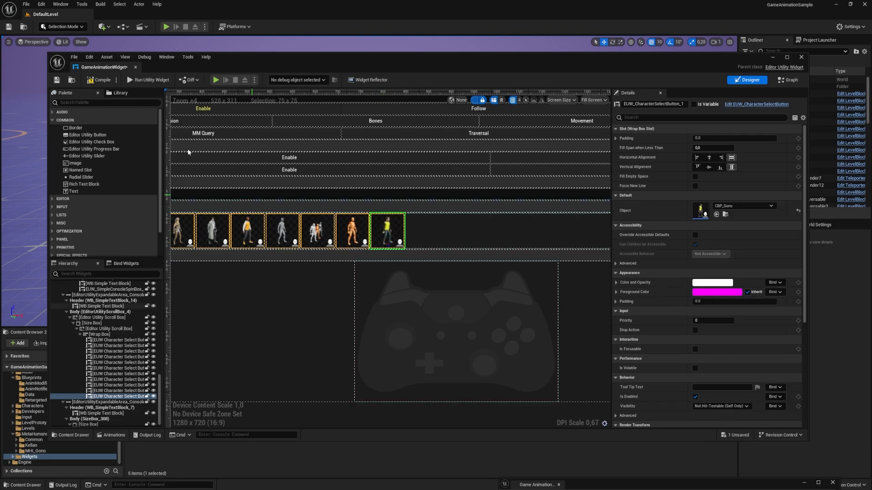
# Compile the widget, play the level and override the character with the CBP_Gono tile.
pyautogui.click(56, 80)
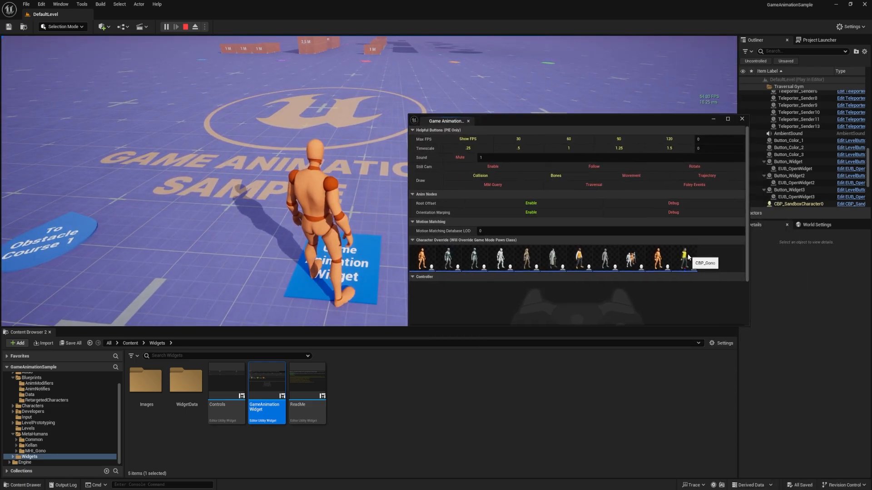
pyautogui.click(685, 259)
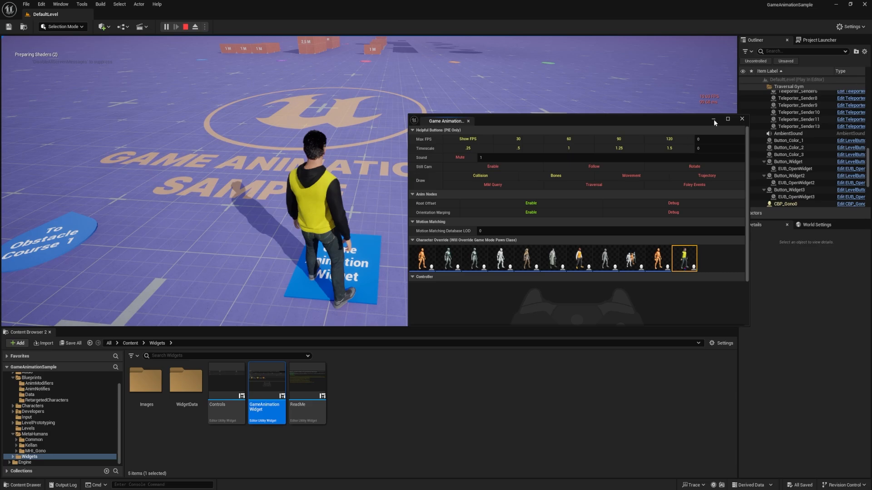